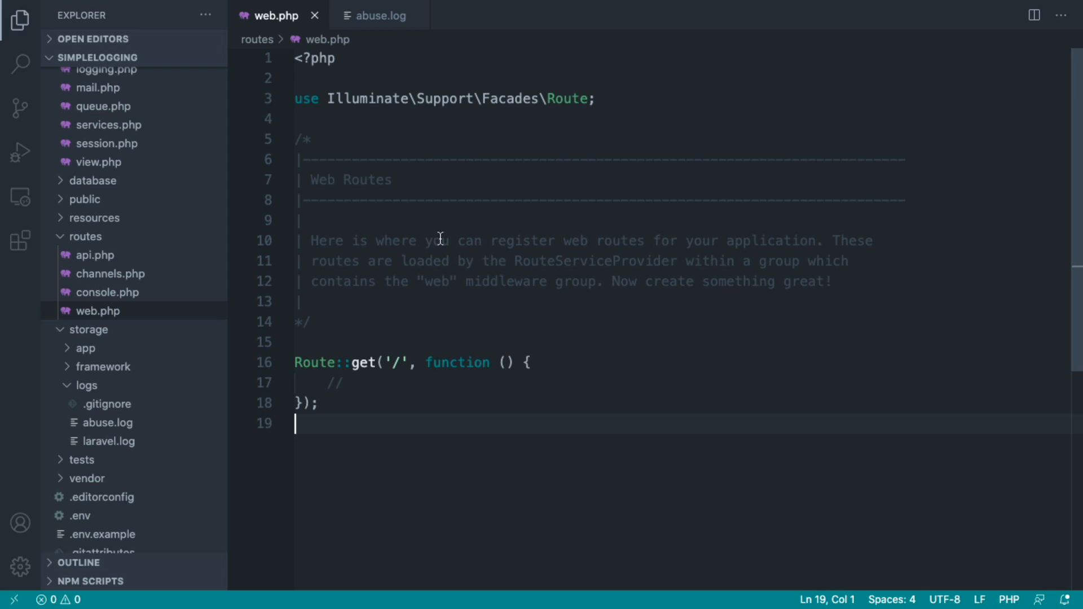
- Review the abuse.log entries, then bring up the logging configuration file
{"action": "left_click", "coordinate": [381, 16]}
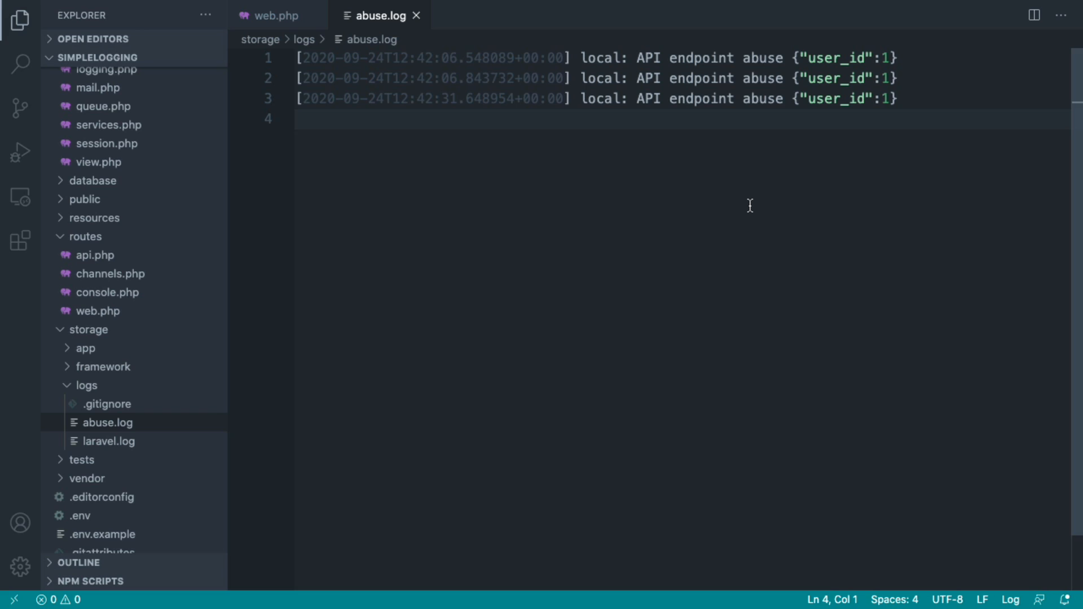
{"action": "left_click", "coordinate": [888, 58]}
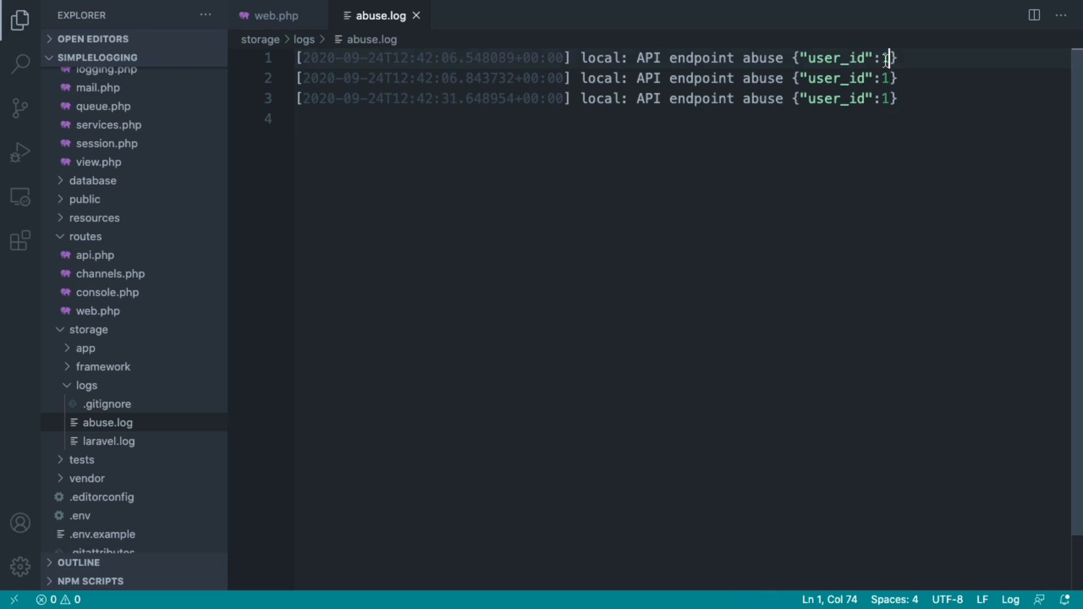
{"action": "left_click", "coordinate": [270, 15]}
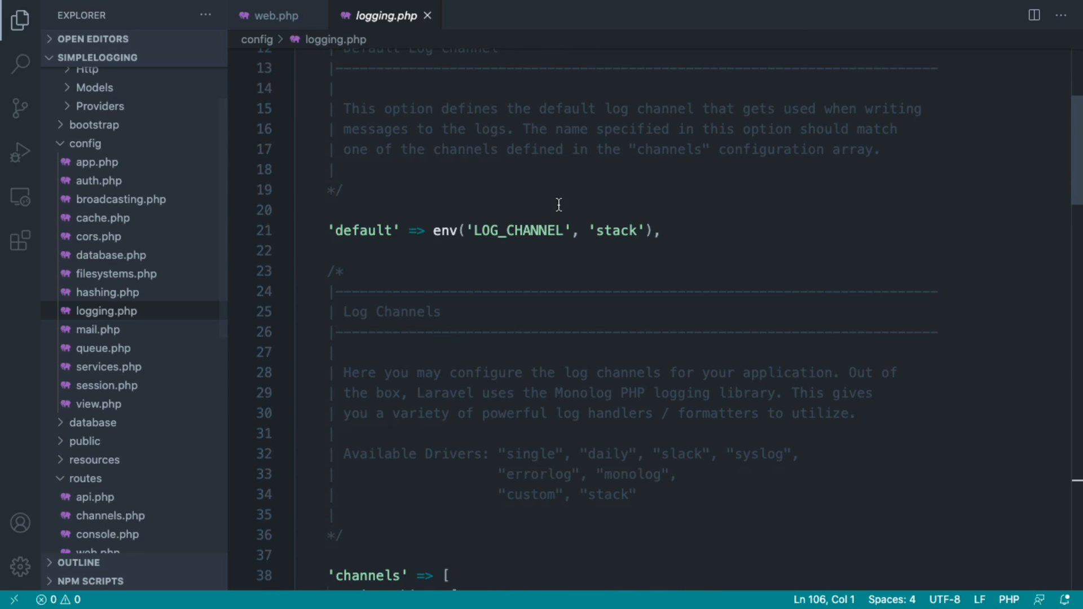
- Begin a Log:: call inside the home route closure in web.php
{"action": "type", "text": "Log::"}
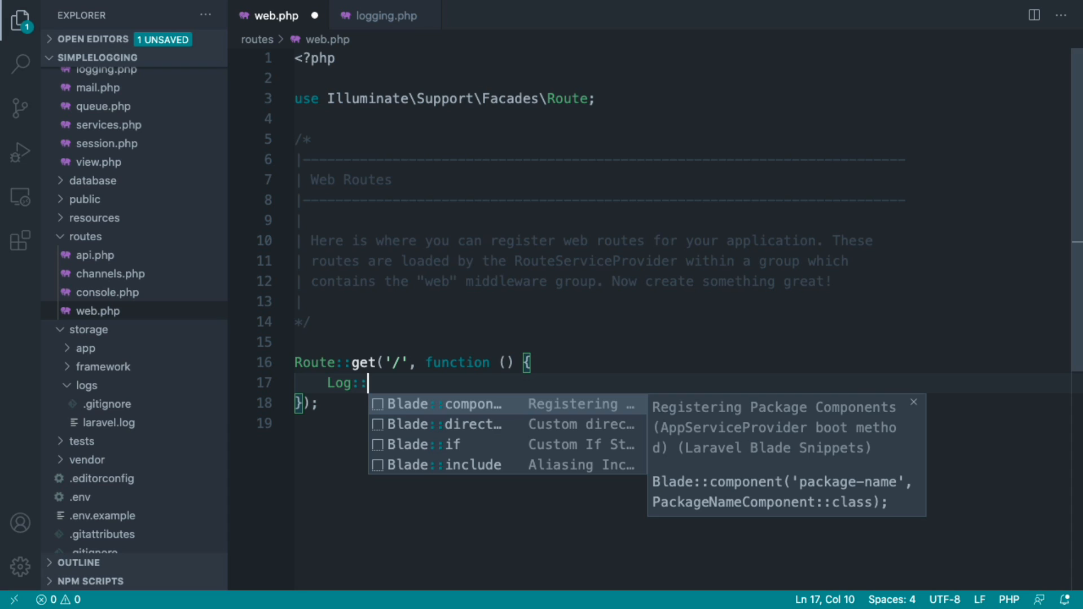
- Complete the call as Log::info('API endpoint abuse', [ with a context array
{"action": "type", "text": "info('API endpoint abuse', ["}
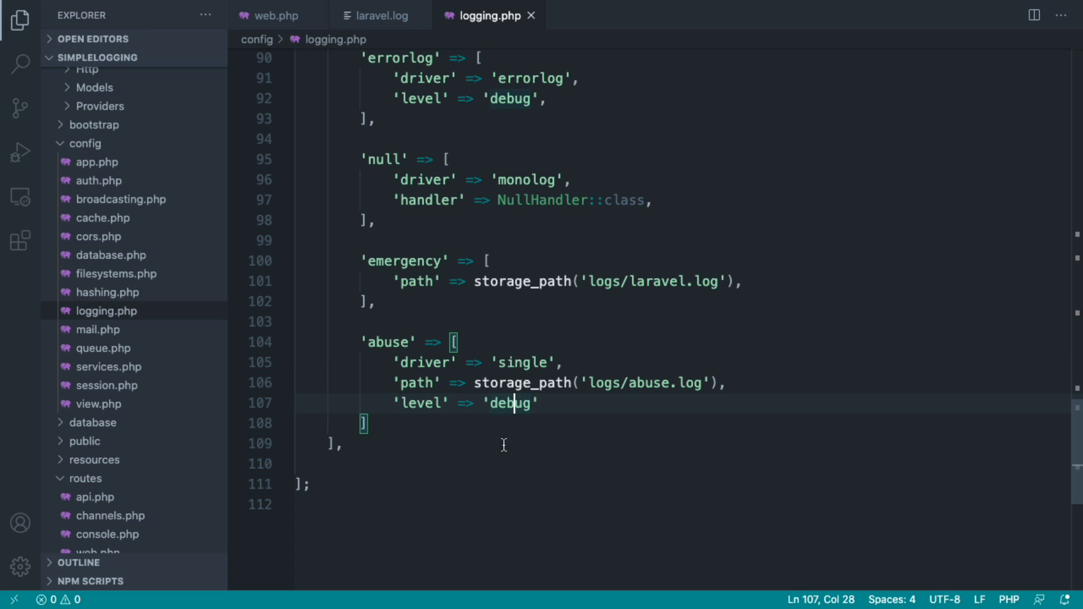
- Return to web.php after defining the 'abuse' single-driver channel writing logs/abuse.log at debug level
{"action": "left_click", "coordinate": [271, 16]}
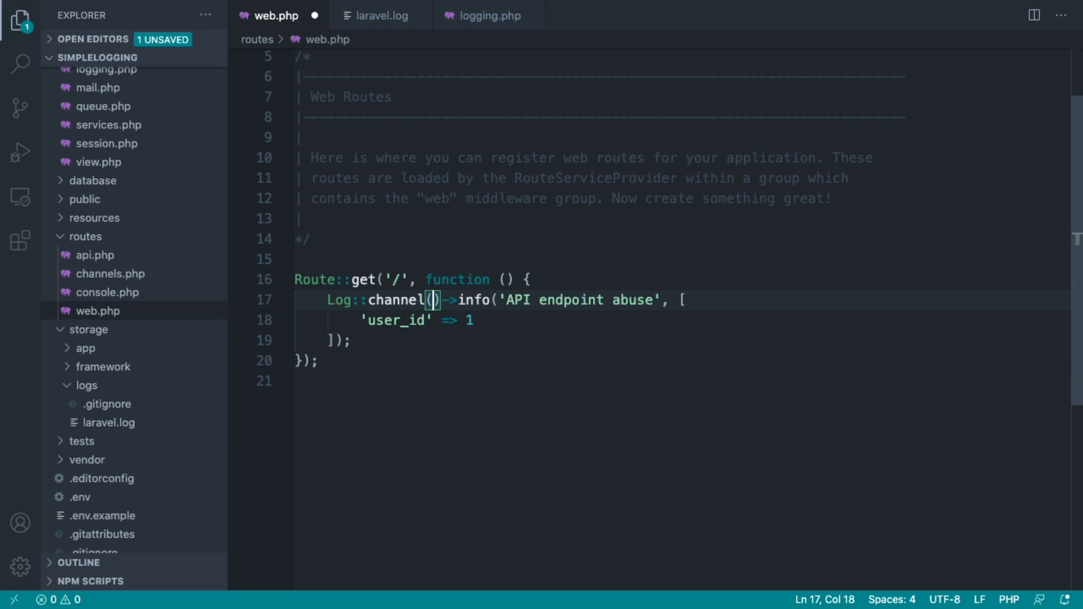
- Pass 'abuse' to Log::channel() so the message goes to the abuse channel
{"action": "type", "text": "'abuse'"}
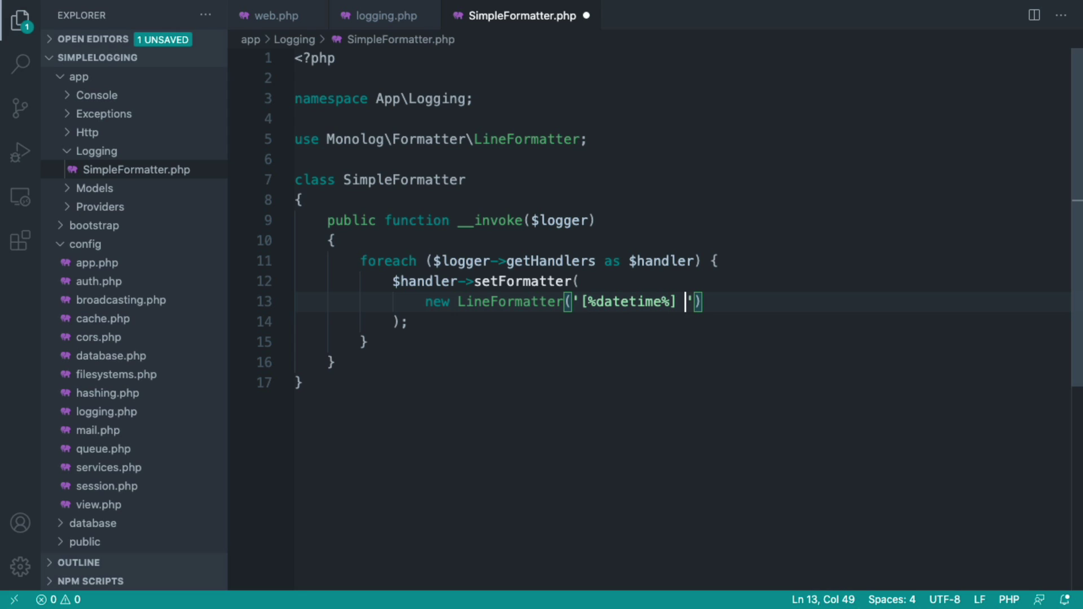
- Write the LineFormatter format as '[%datetime%]: %message% %c…', replacing the %channel attempt
{"action": "type", "text": "%channe"}
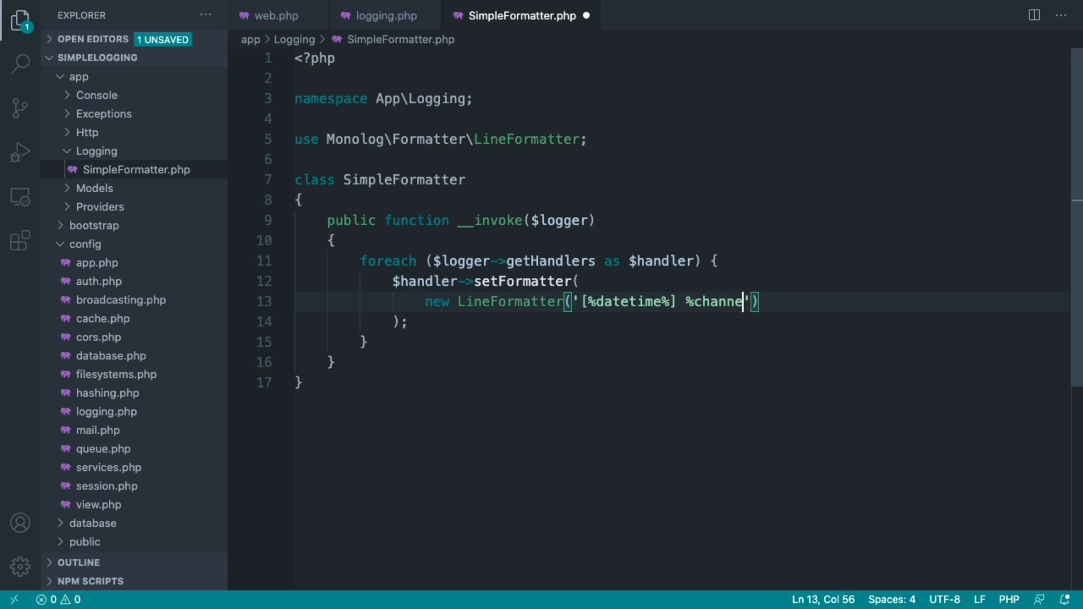
{"action": "type", "text": ": %me"}
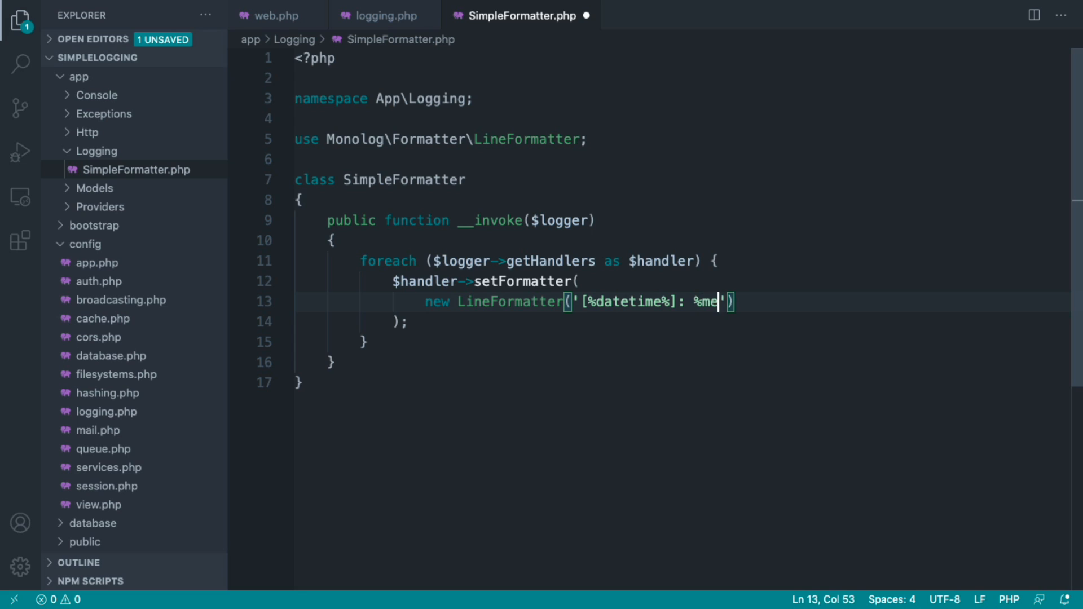
{"action": "type", "text": "ssage% %c"}
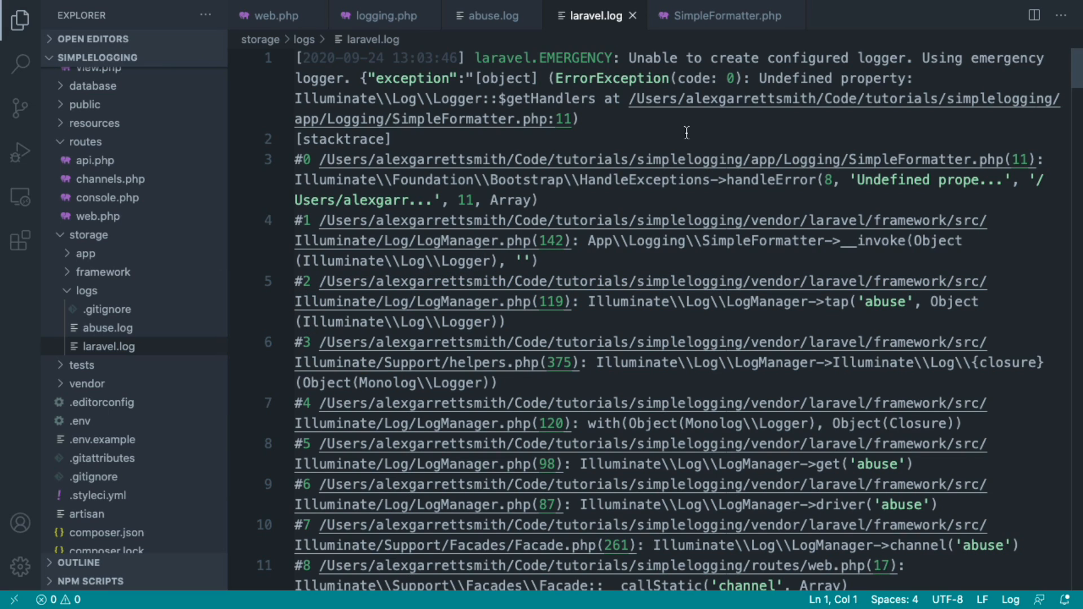
- Switch back to SimpleFormatter.php after reading the undefined getHandlers error in laravel.log
{"action": "left_click", "coordinate": [722, 16]}
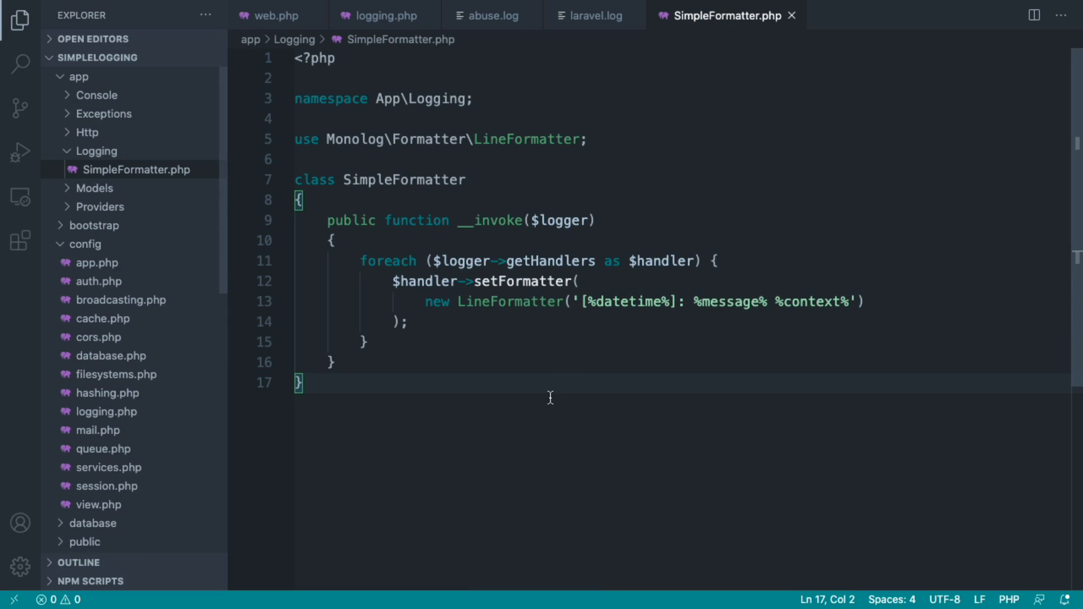